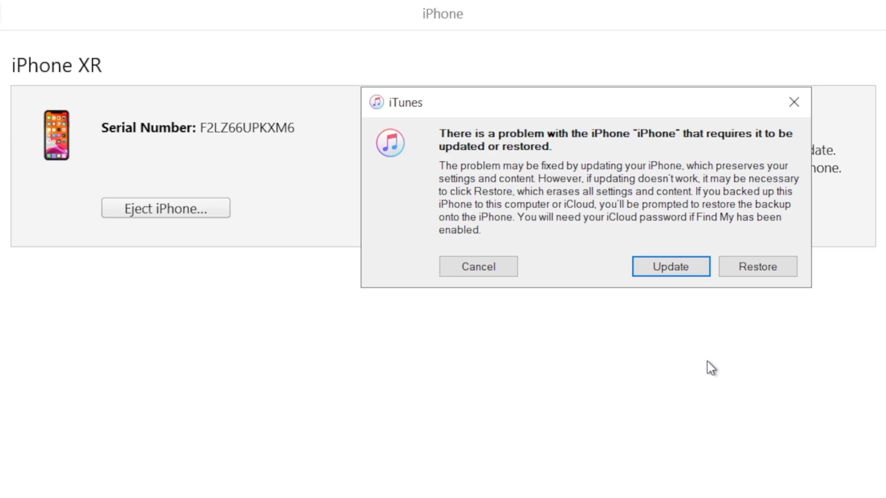
mouse_move(705, 315)
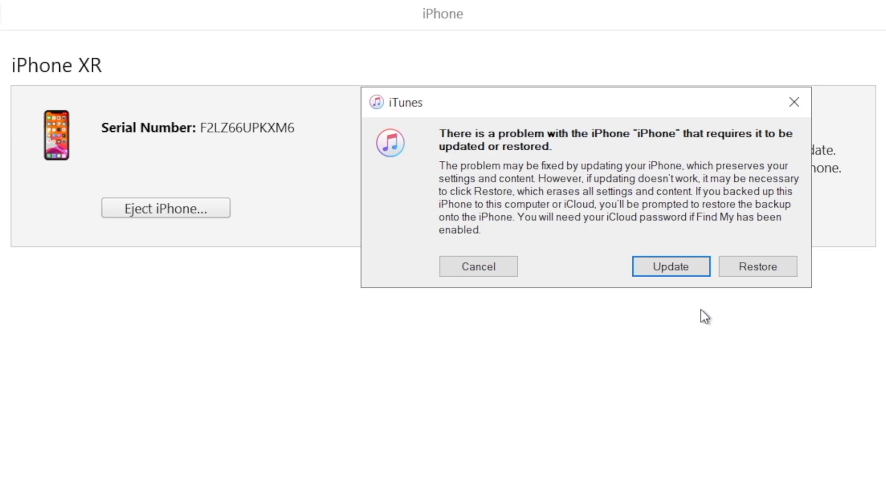
- Dismiss the iTunes update-or-restore warning, leaving the iPhone Recovery Mode options showing
click(670, 265)
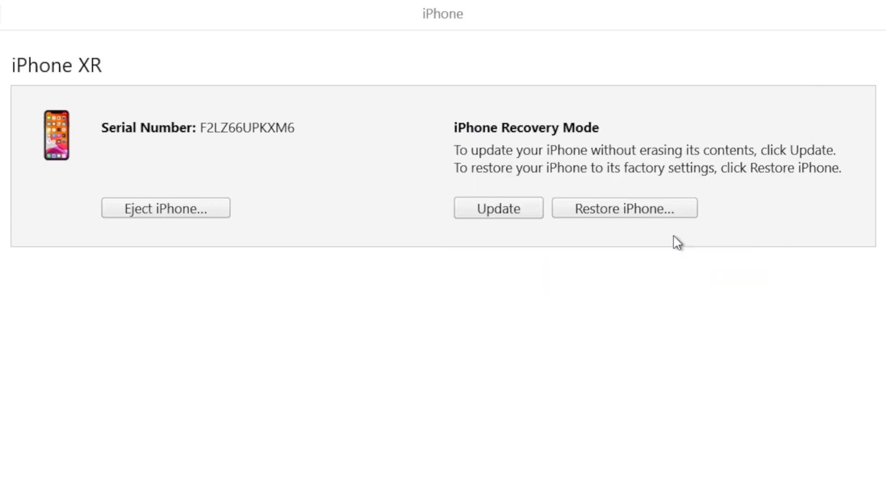
click(497, 208)
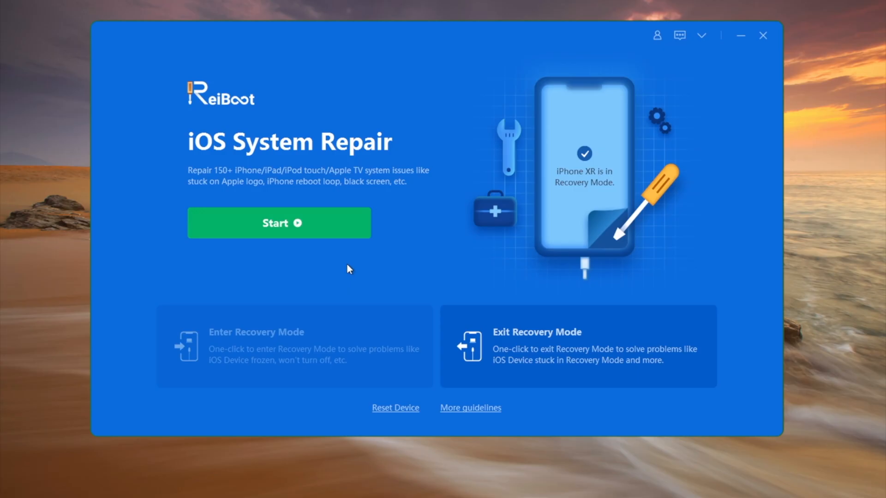
mouse_move(334, 244)
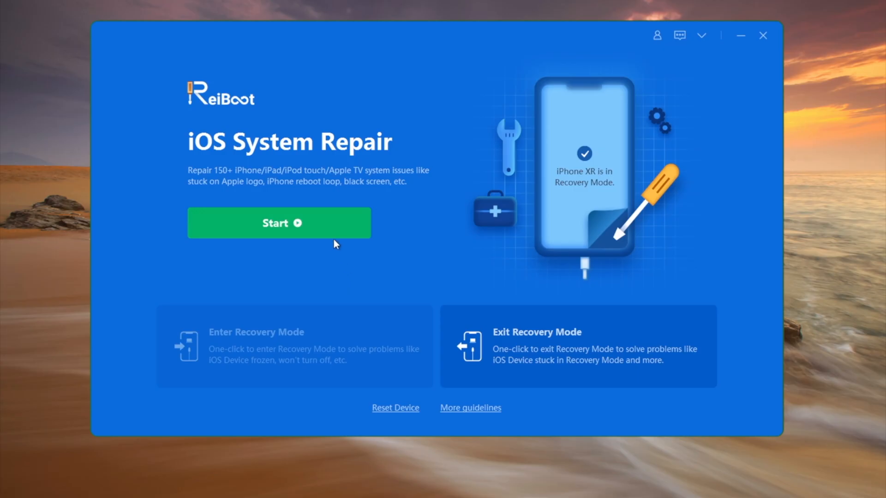
- Start a data-preserving Standard Repair and download the 14.6 firmware package
click(278, 222)
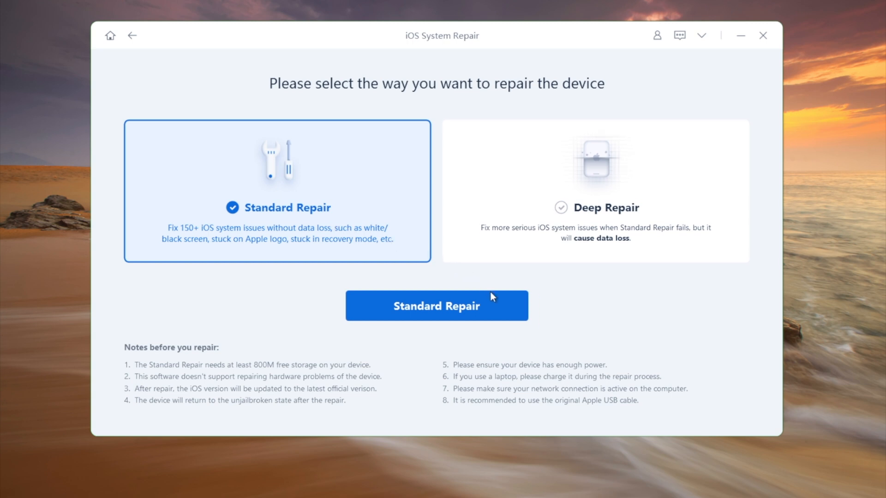
click(435, 305)
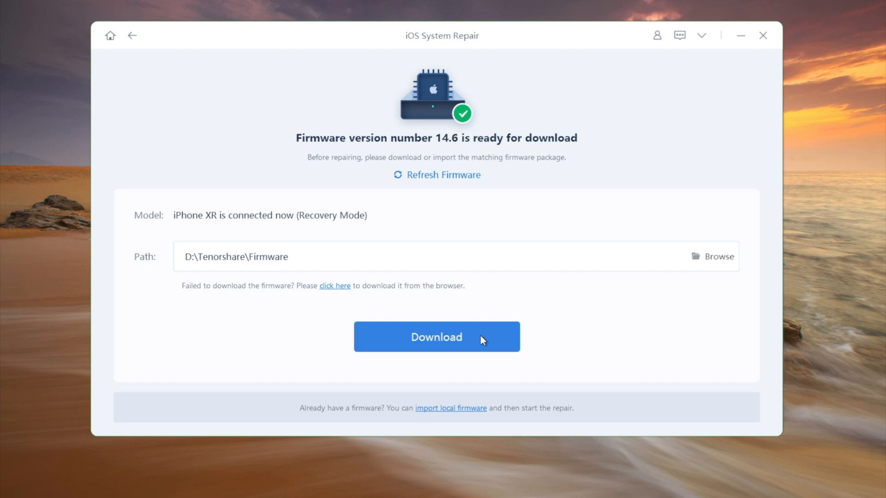
click(437, 337)
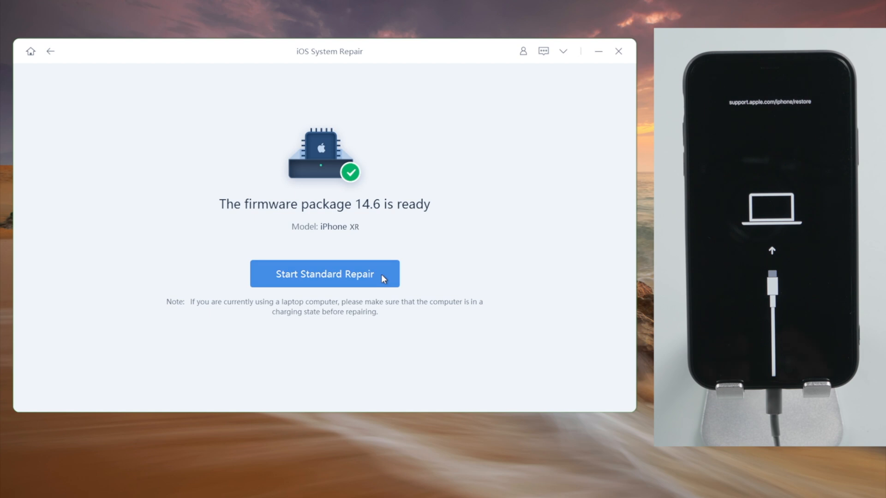
- Launch Standard Repair with firmware 14.6, then view the Pro license pricing plans
click(324, 274)
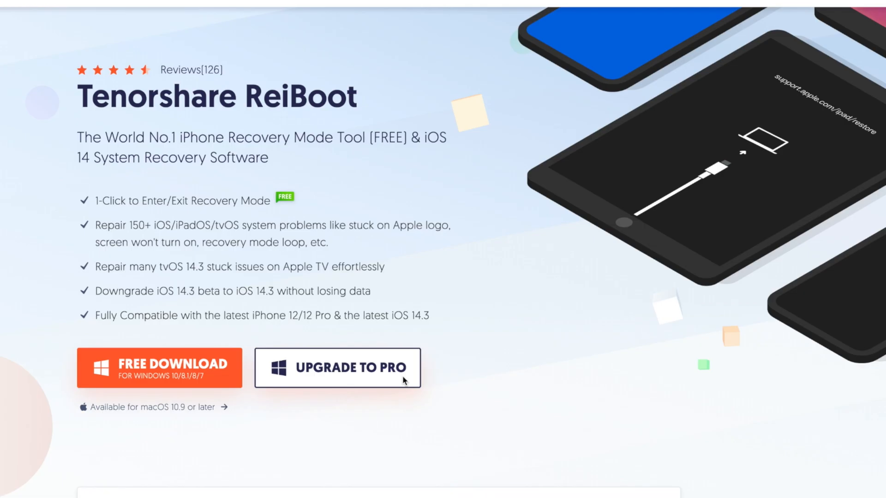
click(337, 369)
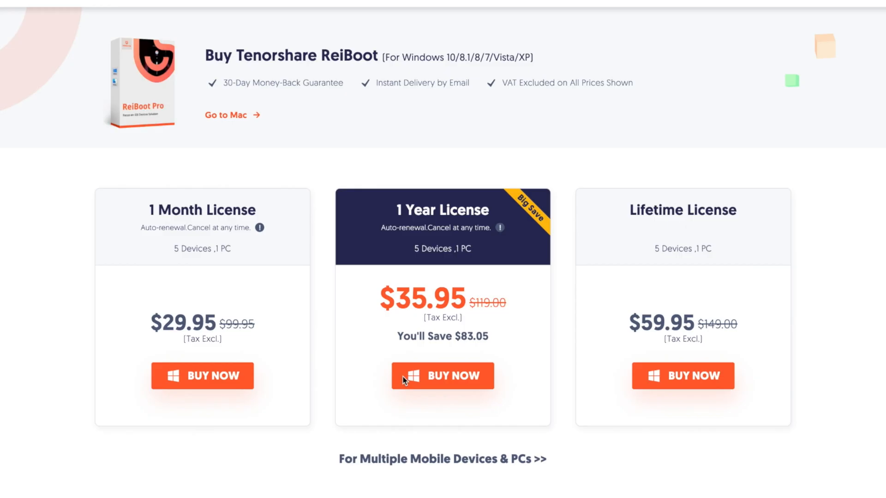